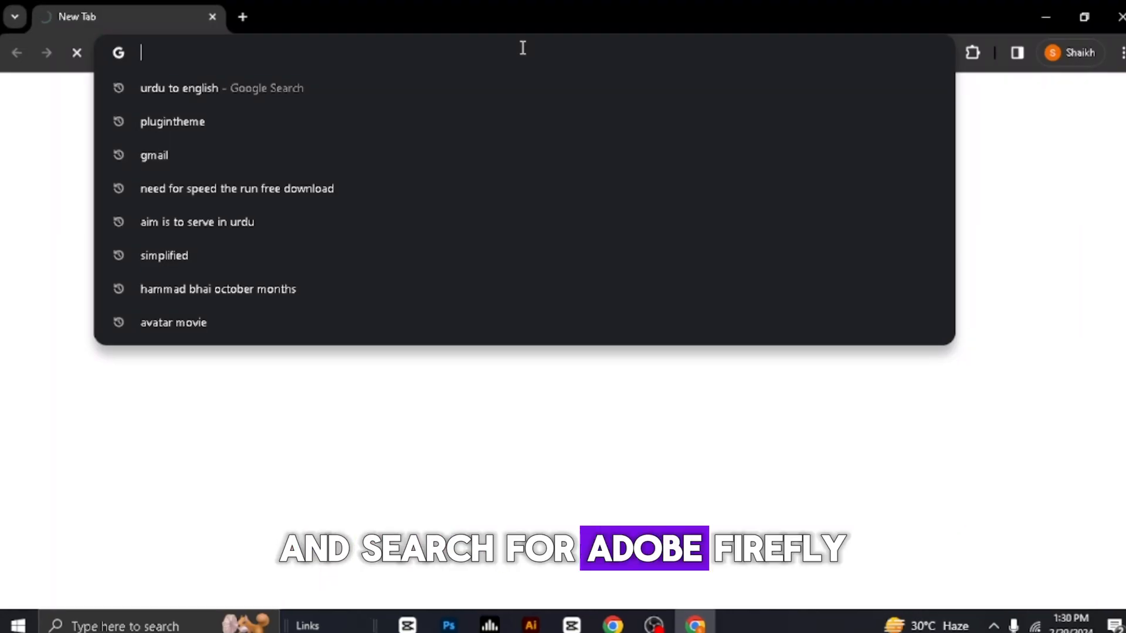
# Search 'adobe firefly' and open the adobe.com Firefly product page.
pyautogui.write('adobe firefly')
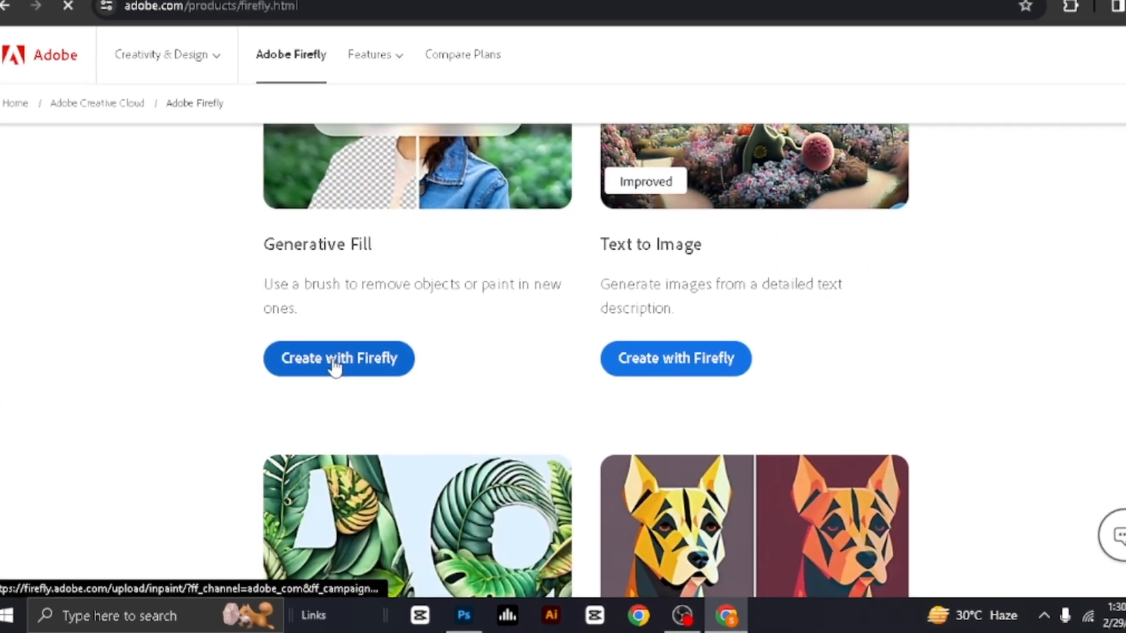
# Start a Generative Fill project from the Firefly page and sign in.
pyautogui.click(338, 358)
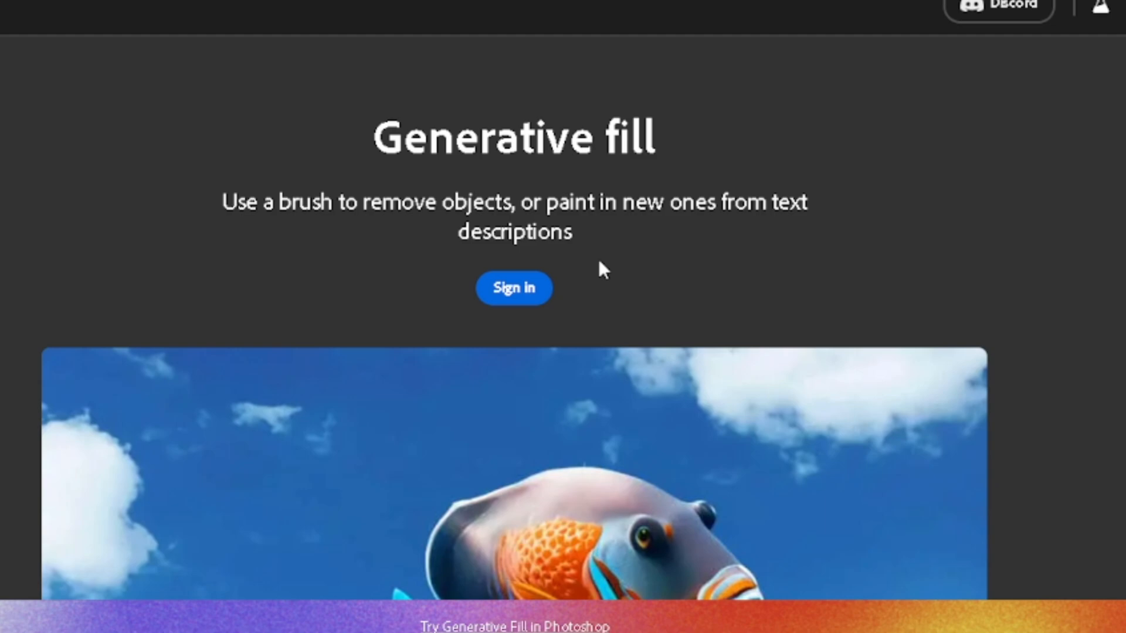
pyautogui.click(513, 288)
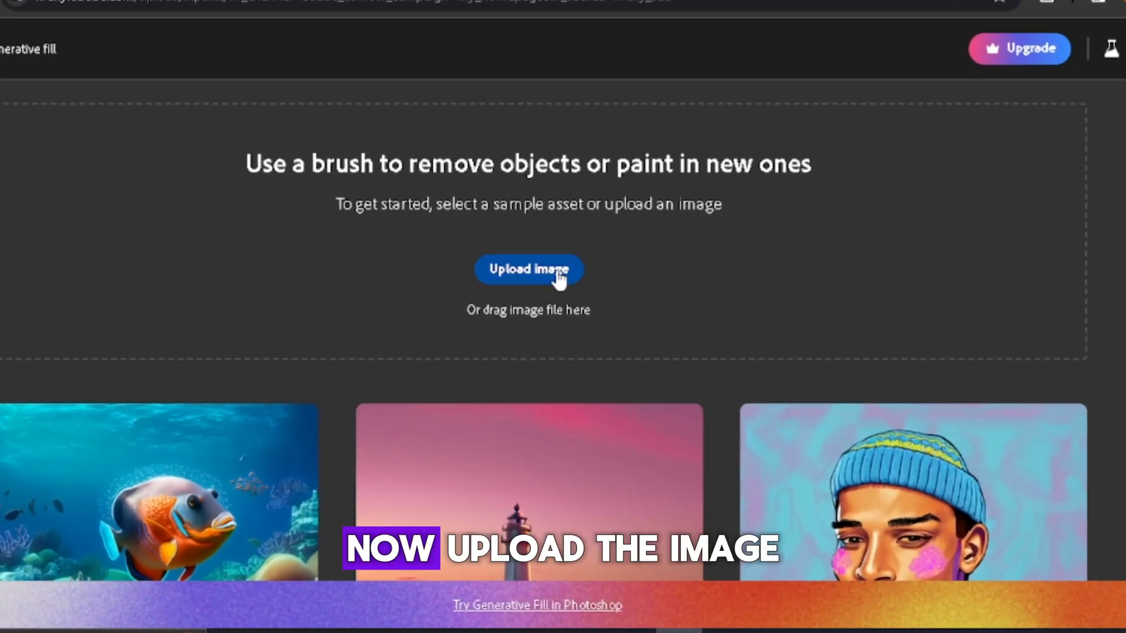
# Upload the red-jersey PNG from the Downloads folder into Generative Fill.
pyautogui.click(529, 269)
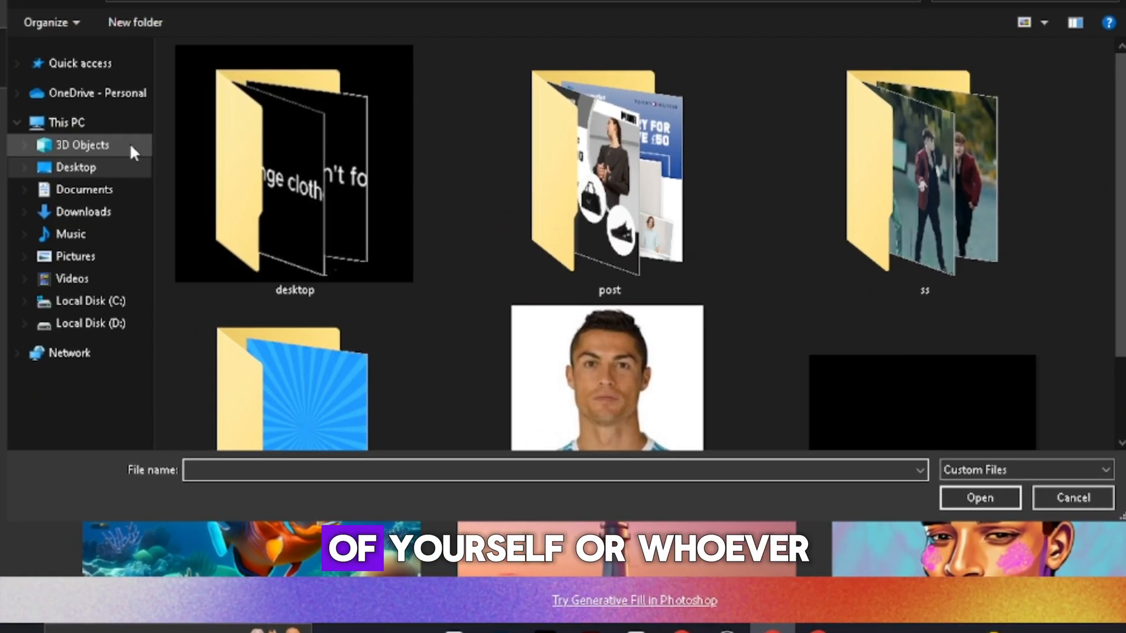
pyautogui.click(83, 211)
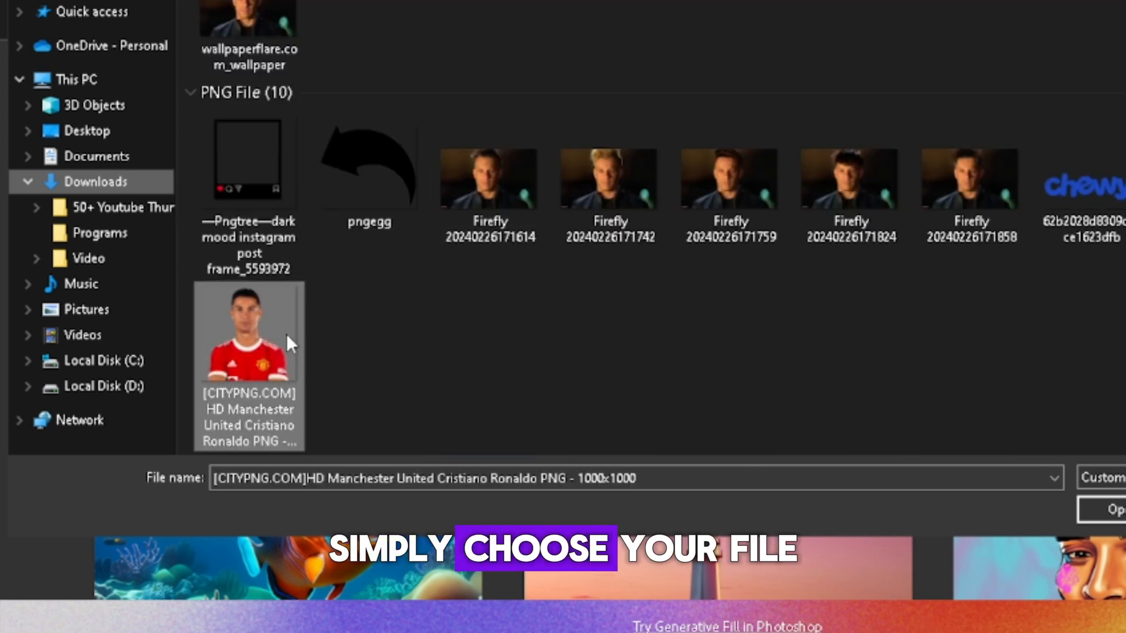
pyautogui.doubleClick(247, 330)
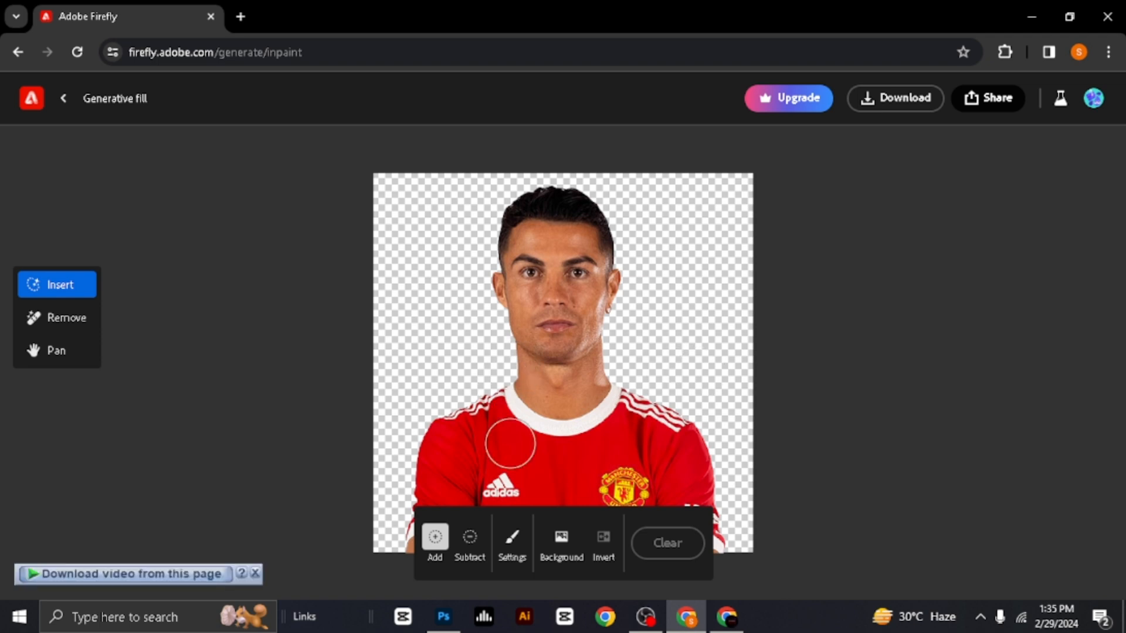
# Brush over both eyes and enter the prompt 'sunglasses'.
pyautogui.click(512, 537)
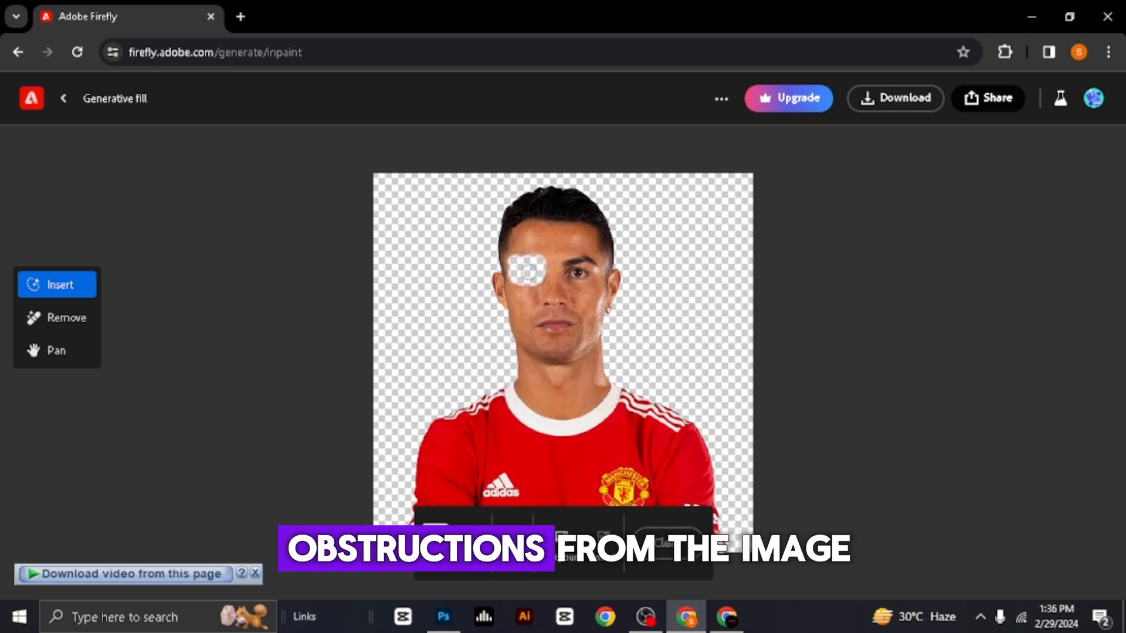
pyautogui.click(512, 474)
pyautogui.write('sunglasses')
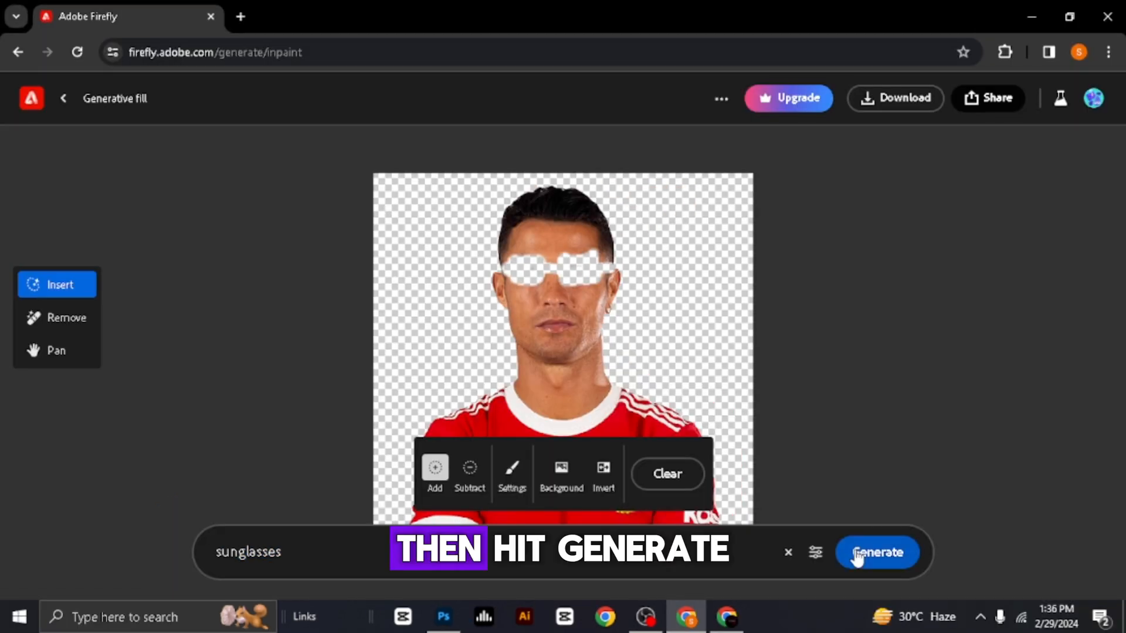
# Generate sunglasses, compare the variations, and return to the first one.
pyautogui.click(876, 553)
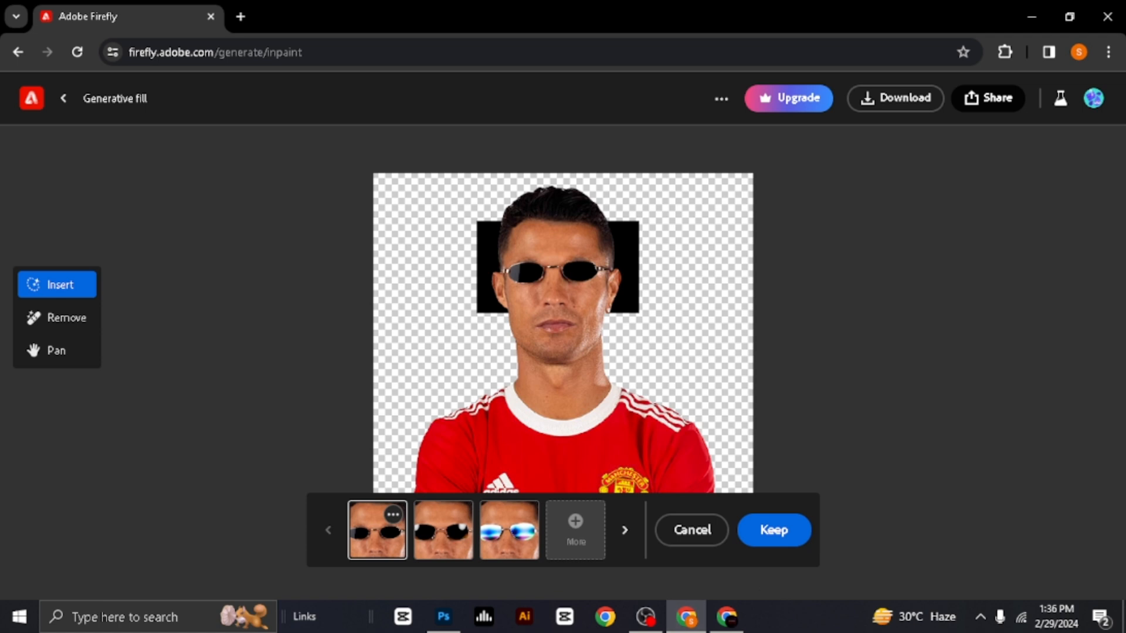
pyautogui.click(441, 530)
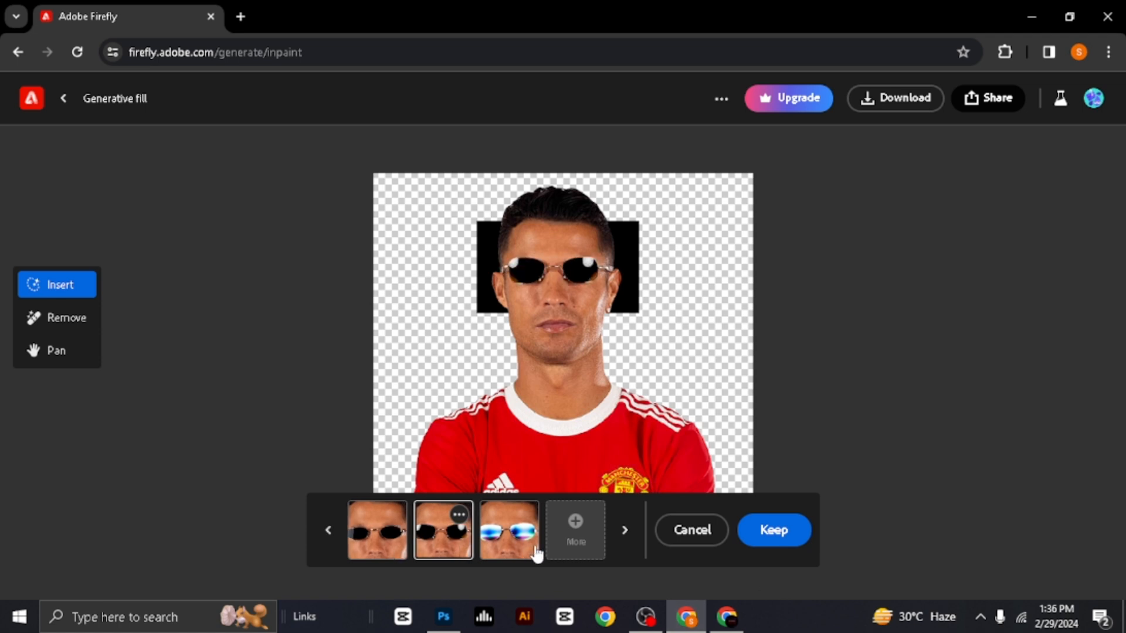
pyautogui.click(510, 529)
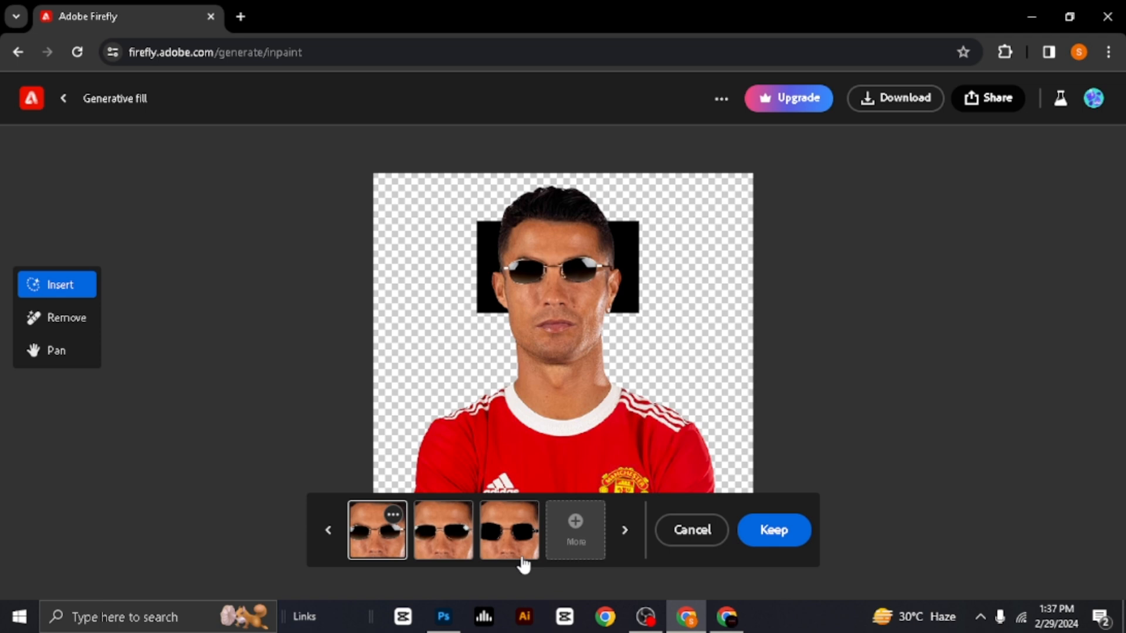
pyautogui.click(508, 530)
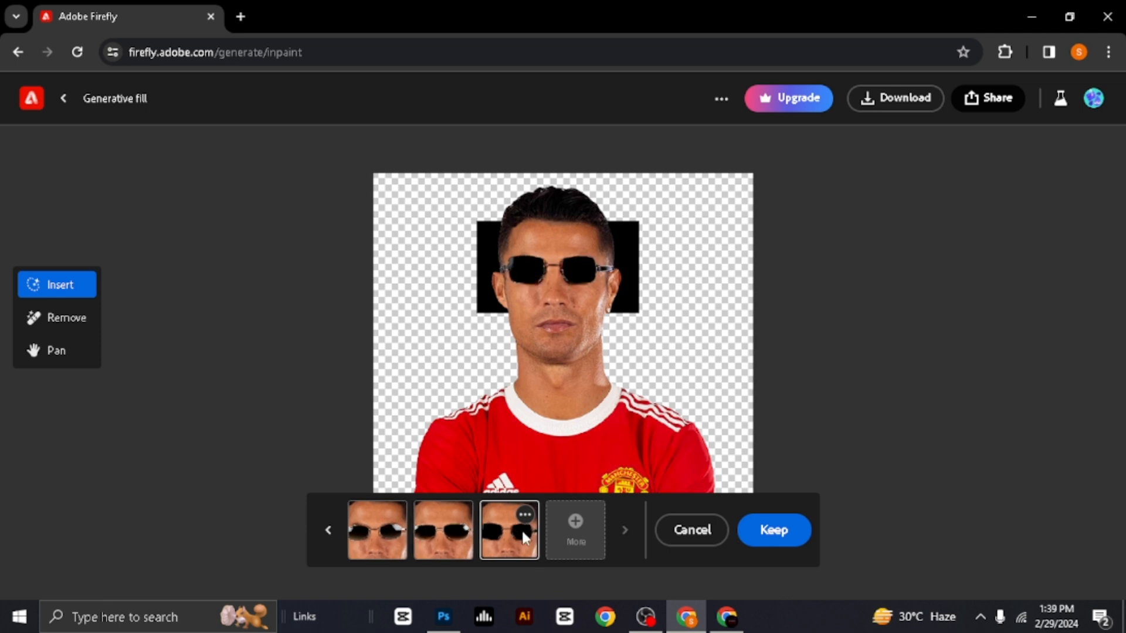
pyautogui.click(376, 531)
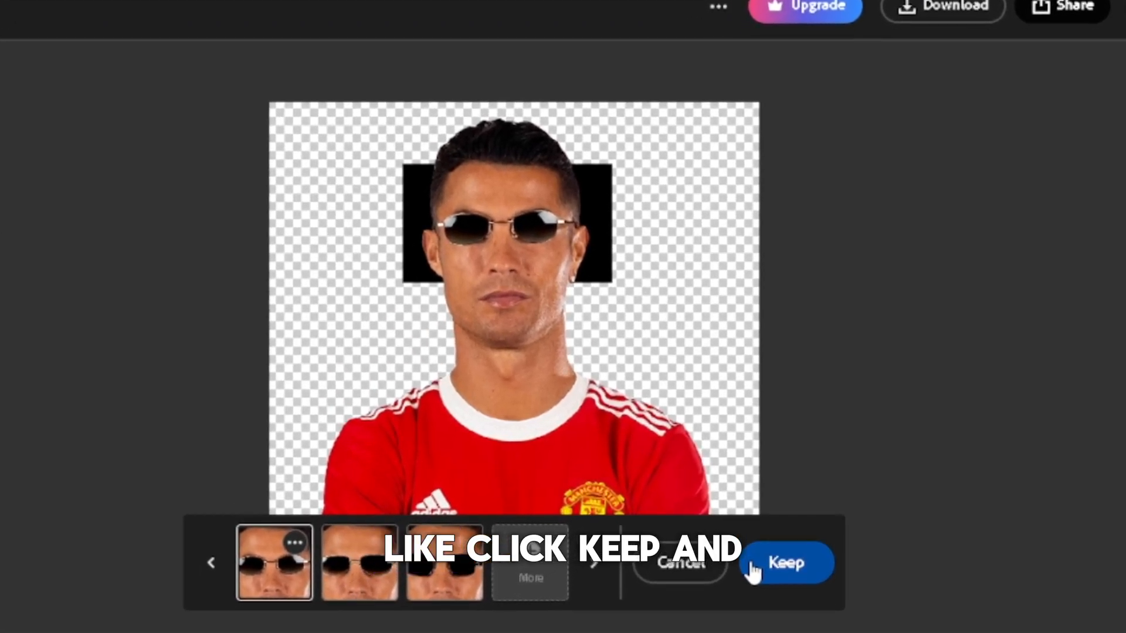
# Keep the sunglasses variation and download the image, confirming Content Credentials.
pyautogui.click(786, 563)
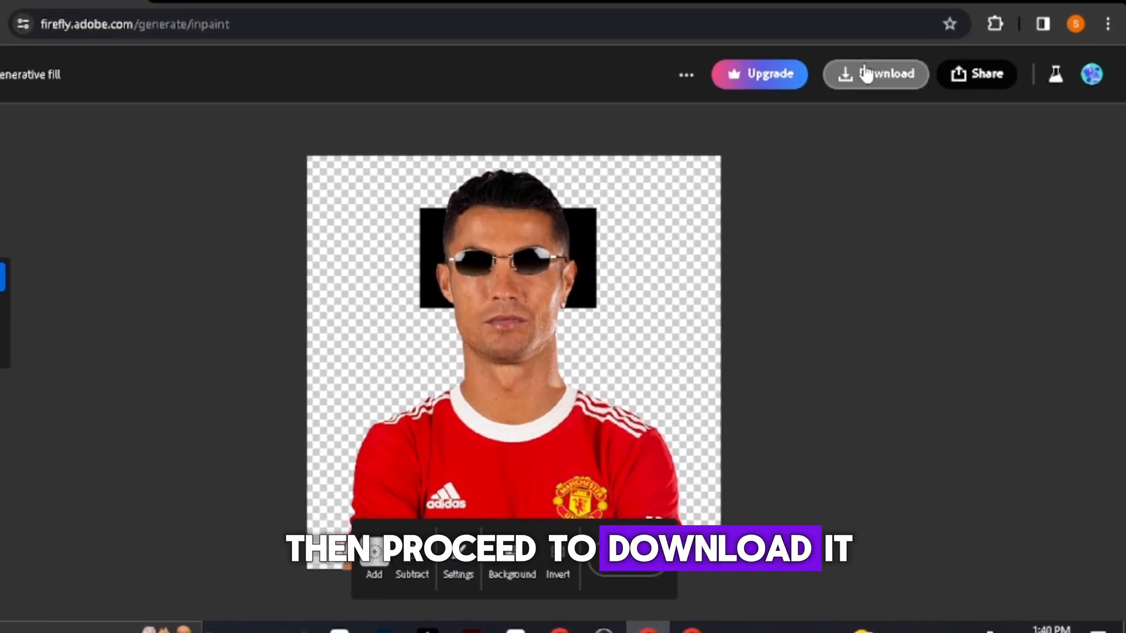
pyautogui.click(875, 74)
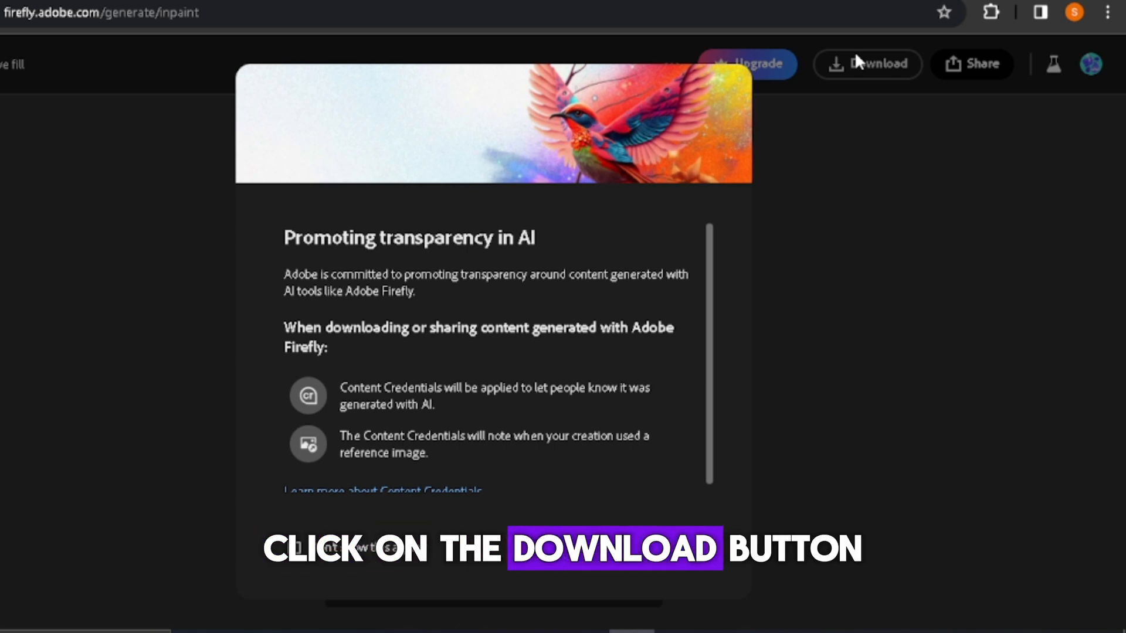
pyautogui.click(866, 64)
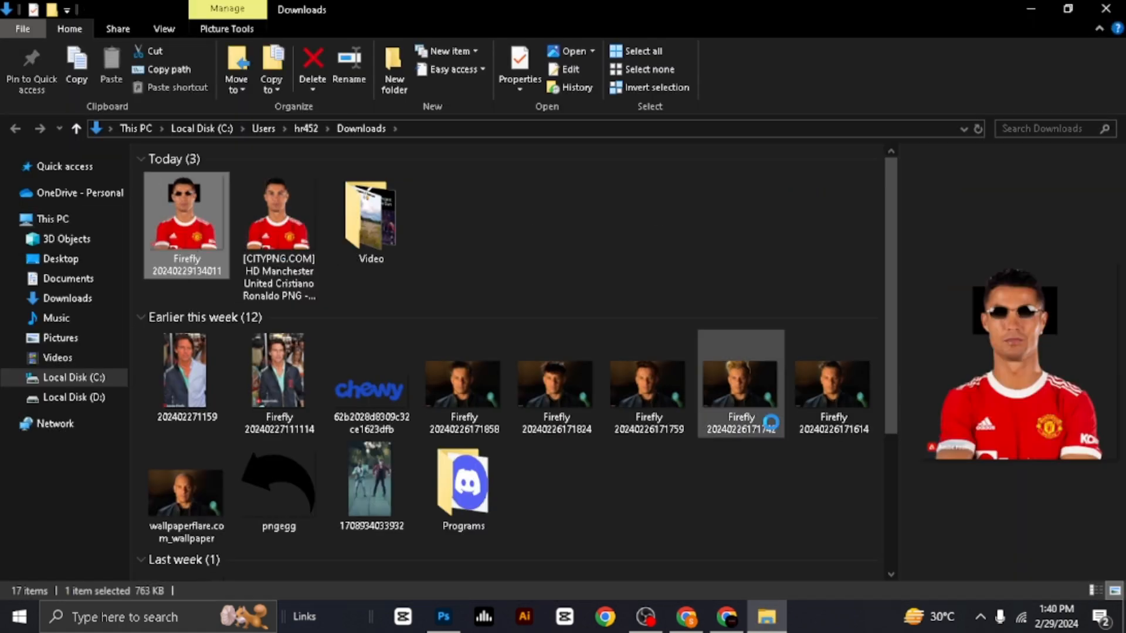
# Open the downloaded Firefly PNG from File Explorer in Windows Photos.
pyautogui.doubleClick(186, 211)
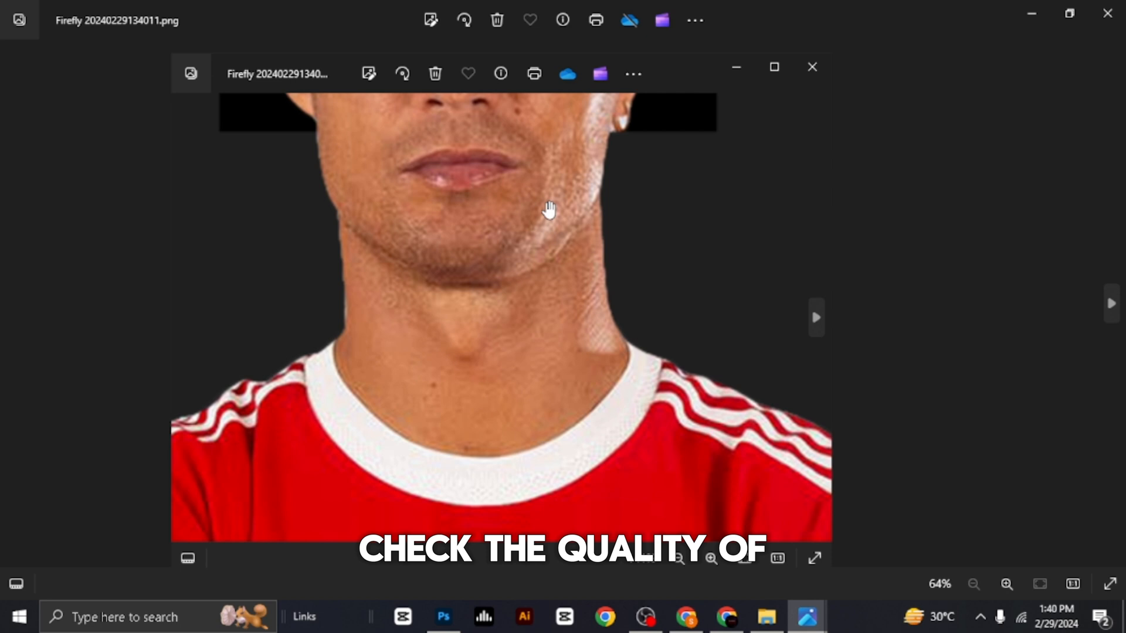